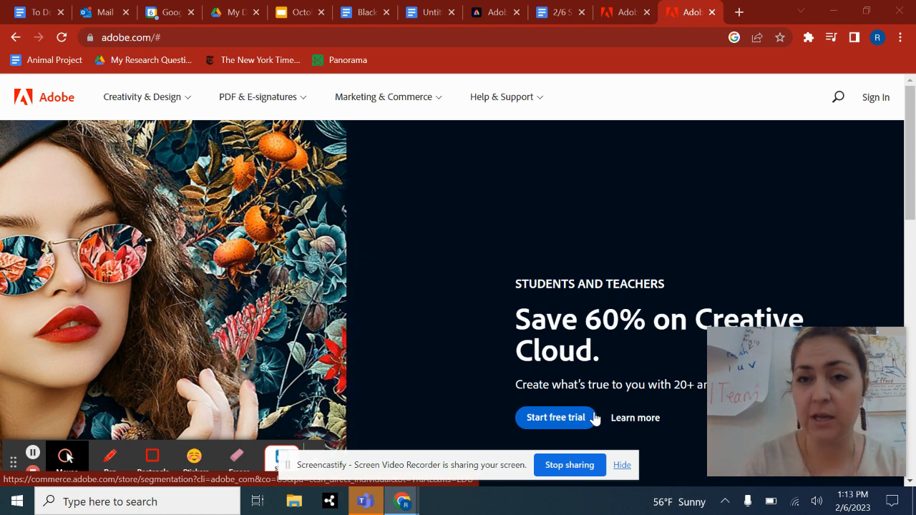
# Search Google for "adobe spark" in a new tab and browse the results for Adobe Express.
pyautogui.click(738, 11)
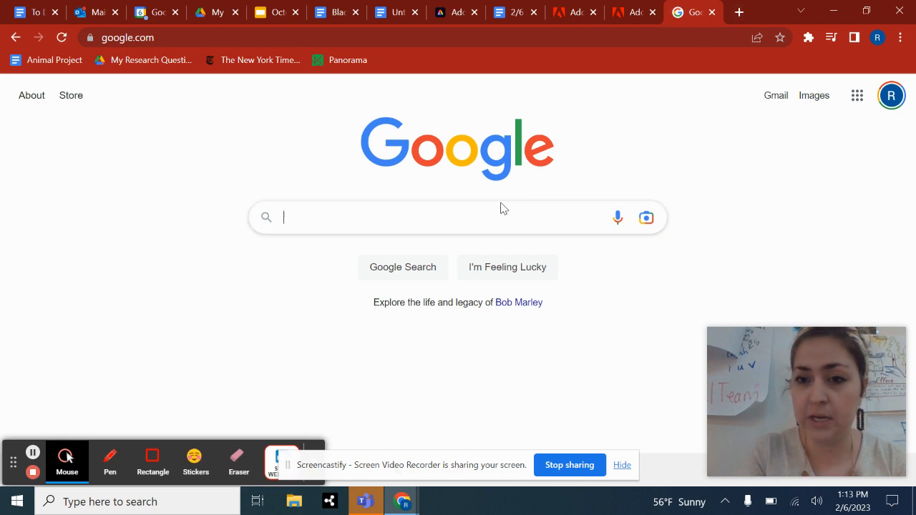
pyautogui.write('adobe spark')
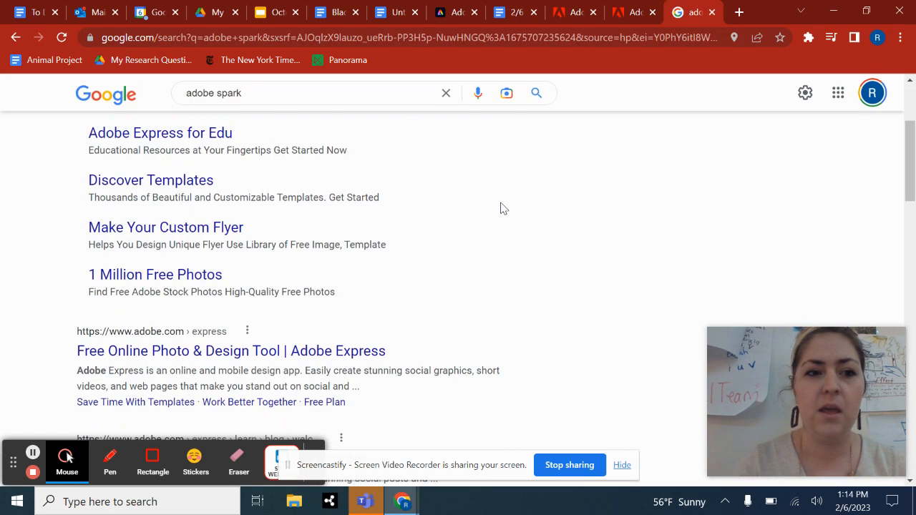
pyautogui.scroll(3)
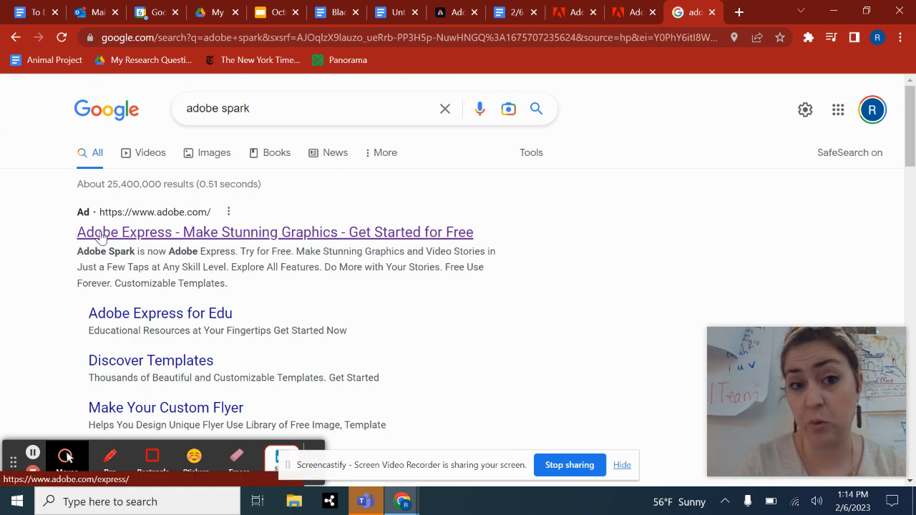
pyautogui.scroll(-3)
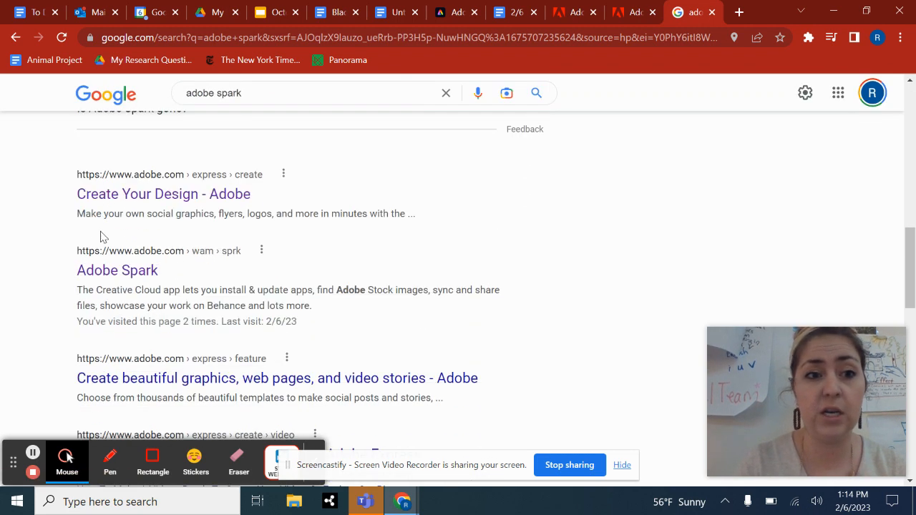
pyautogui.scroll(3)
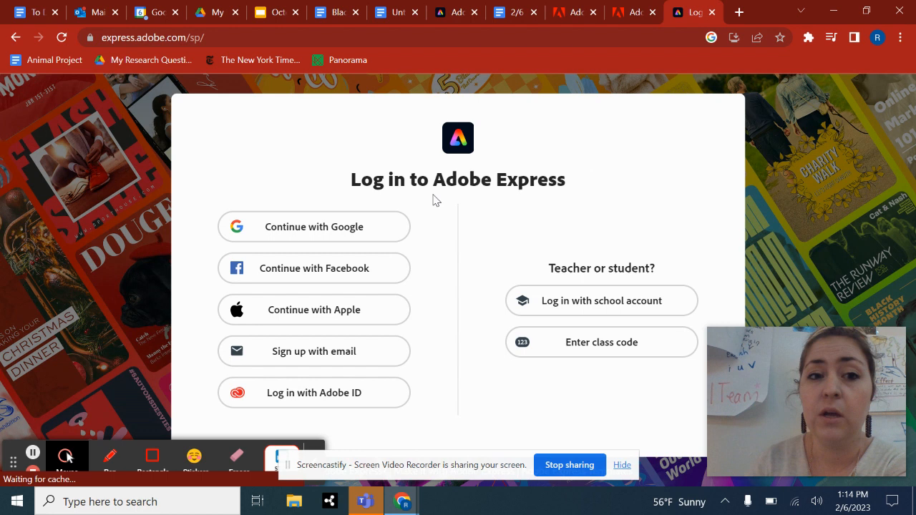
pyautogui.moveTo(369, 231)
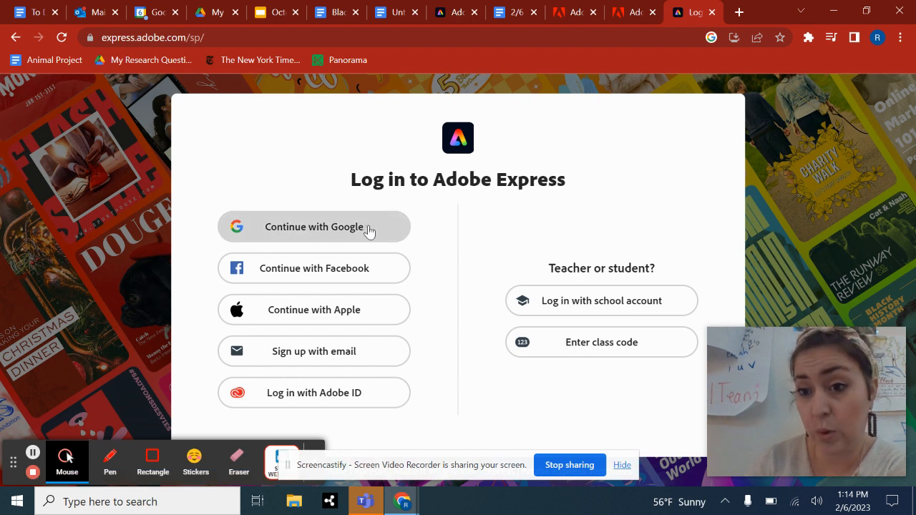
# Sign in with Continue with Google, choosing the Google account from the chooser.
pyautogui.click(315, 226)
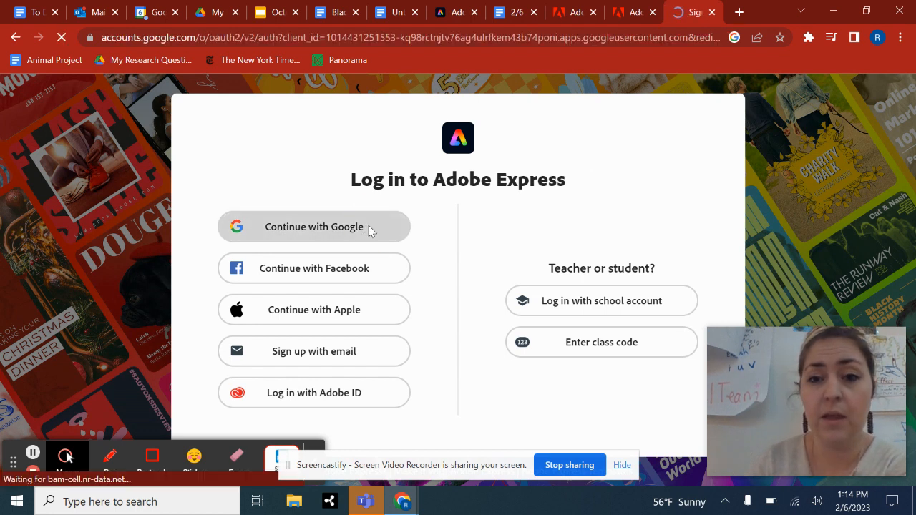
pyautogui.click(314, 227)
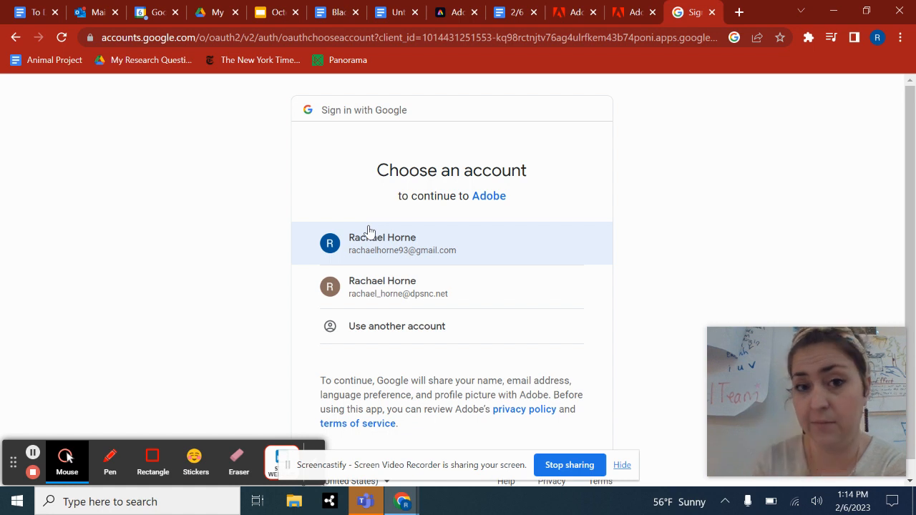
pyautogui.click(382, 243)
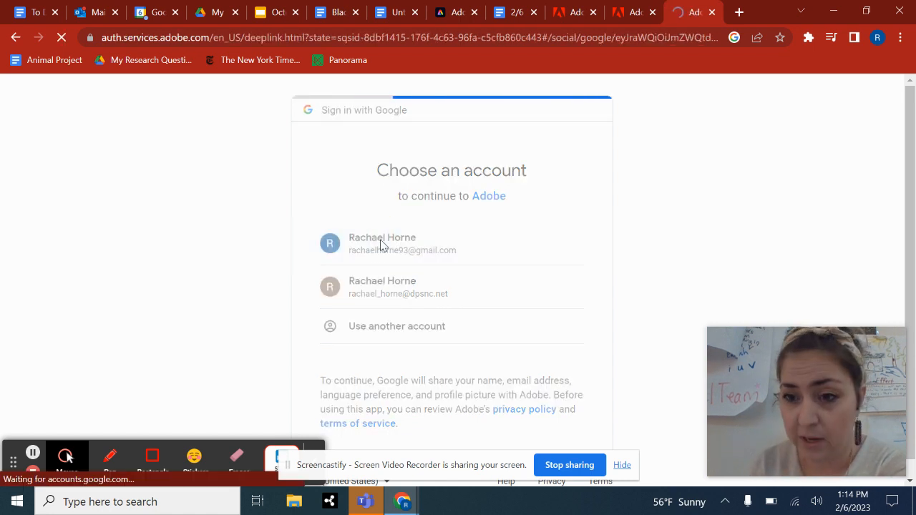
pyautogui.click(397, 243)
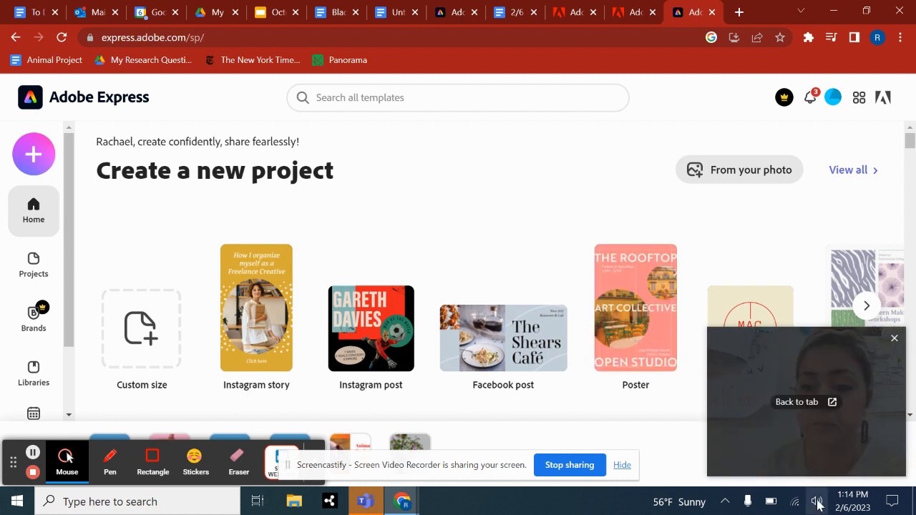
# Start a new Video project from the purple + Create new list.
pyautogui.click(816, 501)
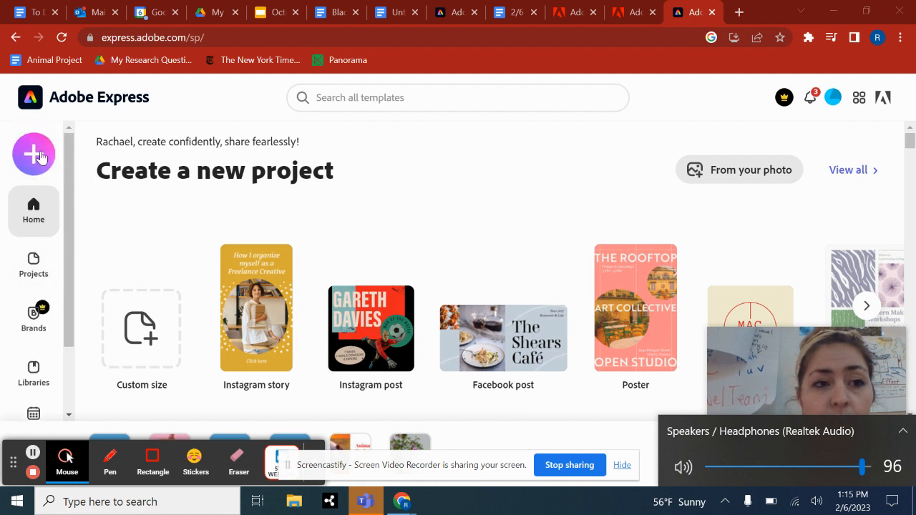
pyautogui.moveTo(414, 209)
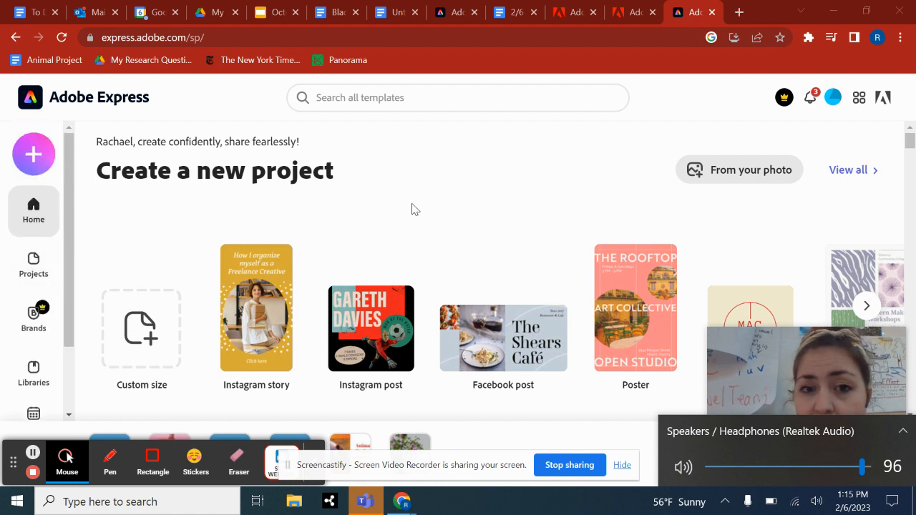
pyautogui.click(34, 155)
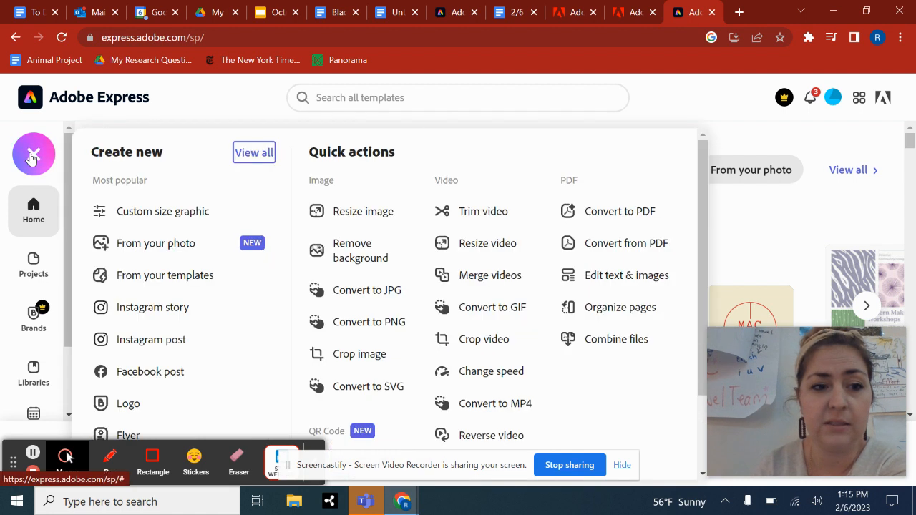
pyautogui.scroll(-3)
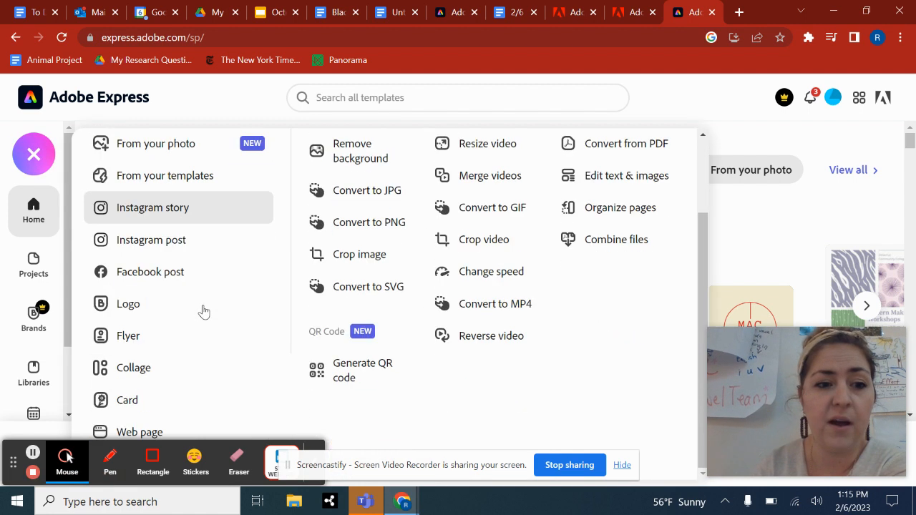
pyautogui.moveTo(88, 443)
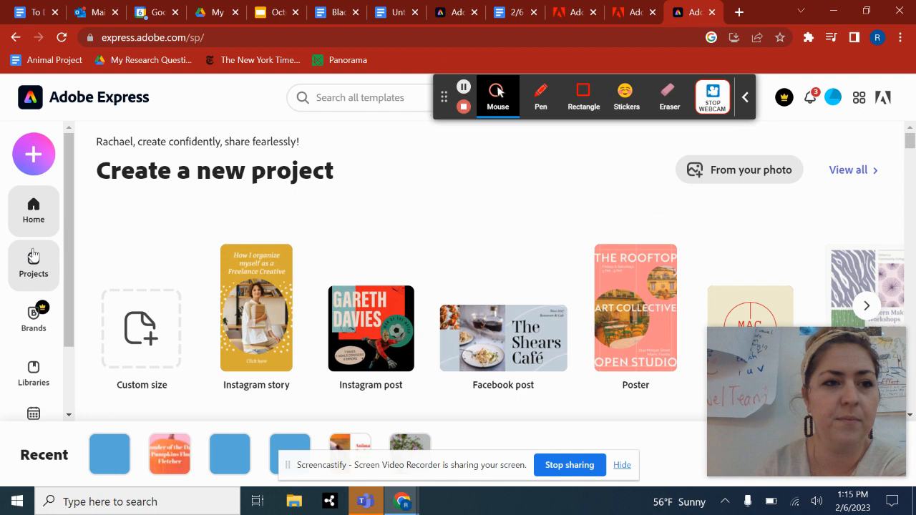
pyautogui.click(34, 155)
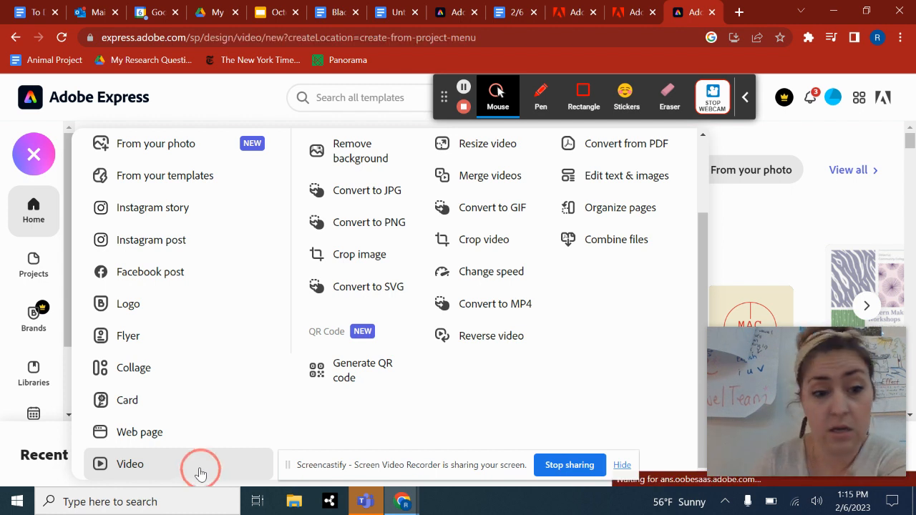
pyautogui.click(129, 464)
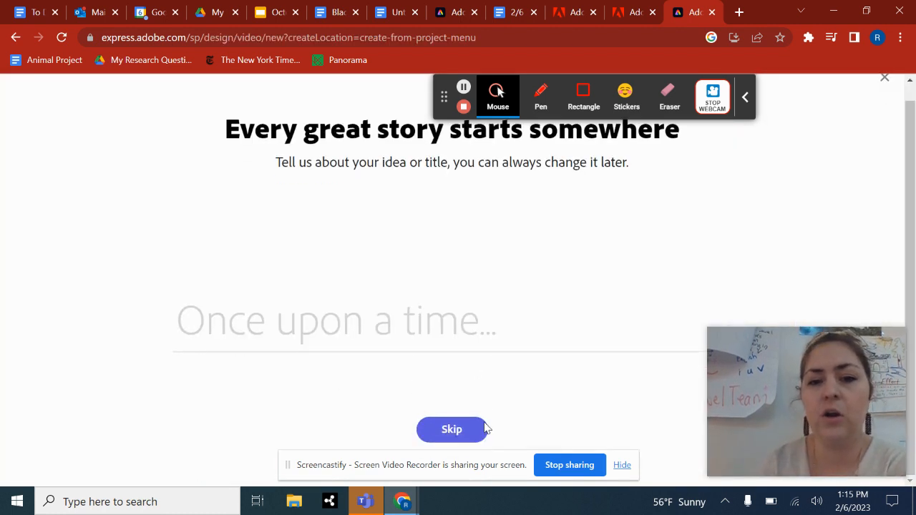
# Skip the story title and build the video from the Tell What Happened template.
pyautogui.click(452, 430)
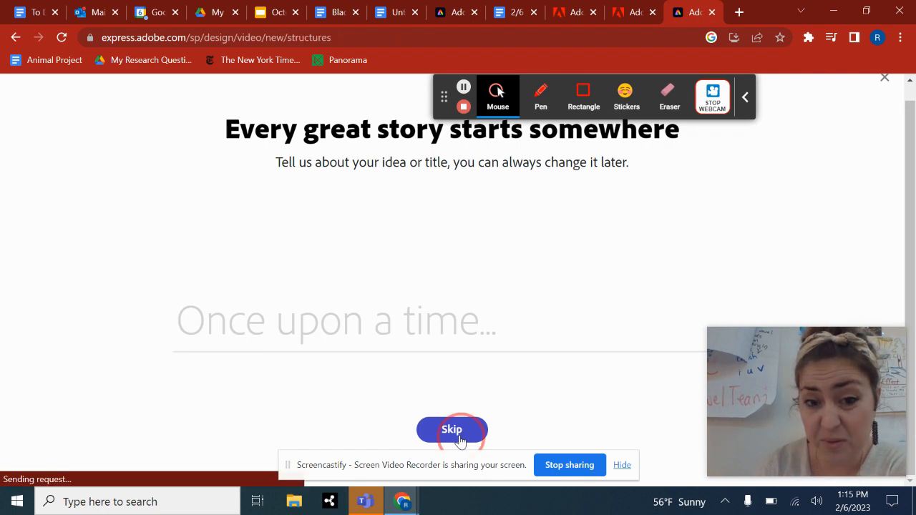
pyautogui.click(453, 429)
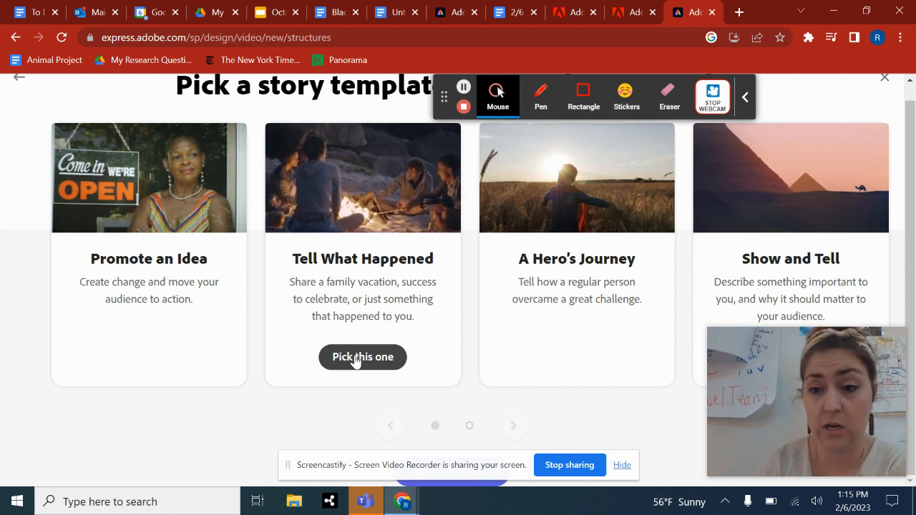
pyautogui.click(362, 358)
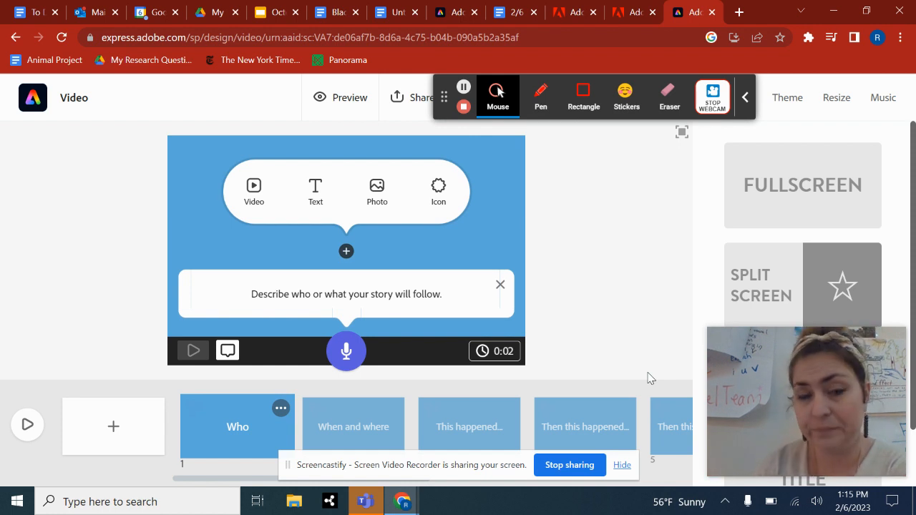
pyautogui.moveTo(555, 192)
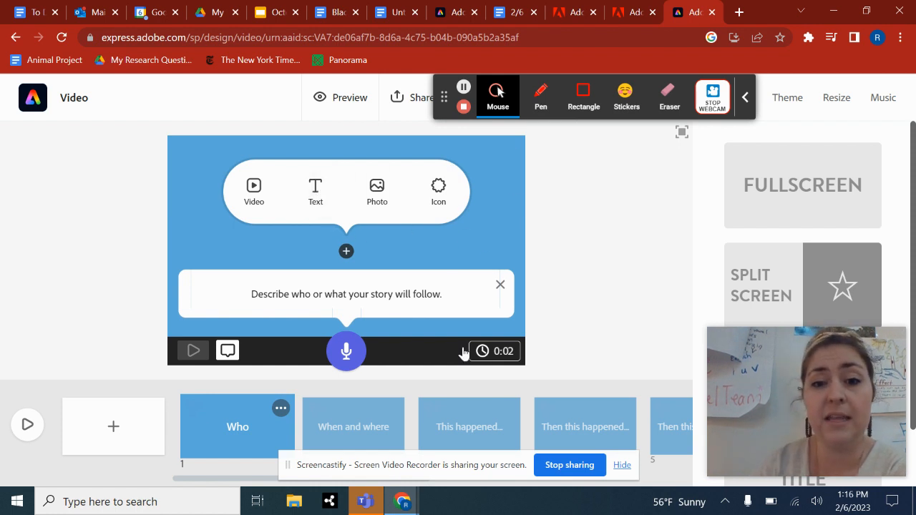
pyautogui.moveTo(307, 192)
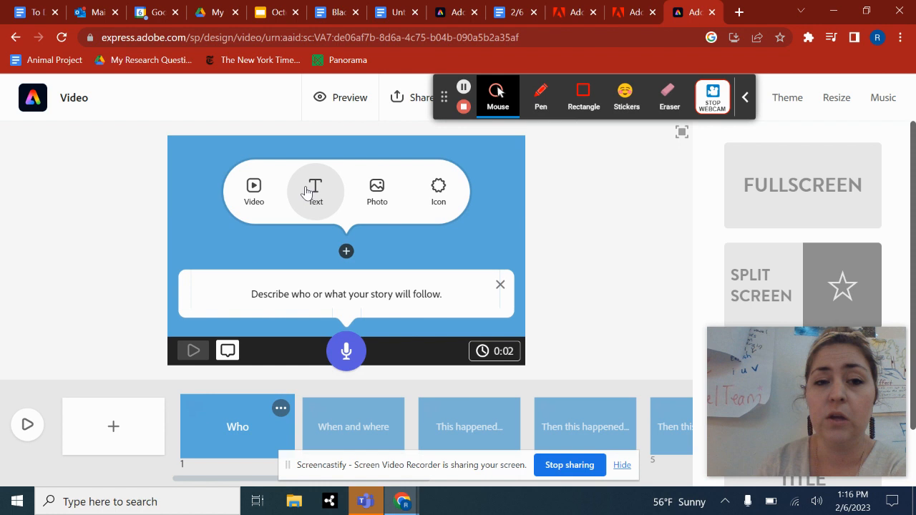
pyautogui.click(315, 192)
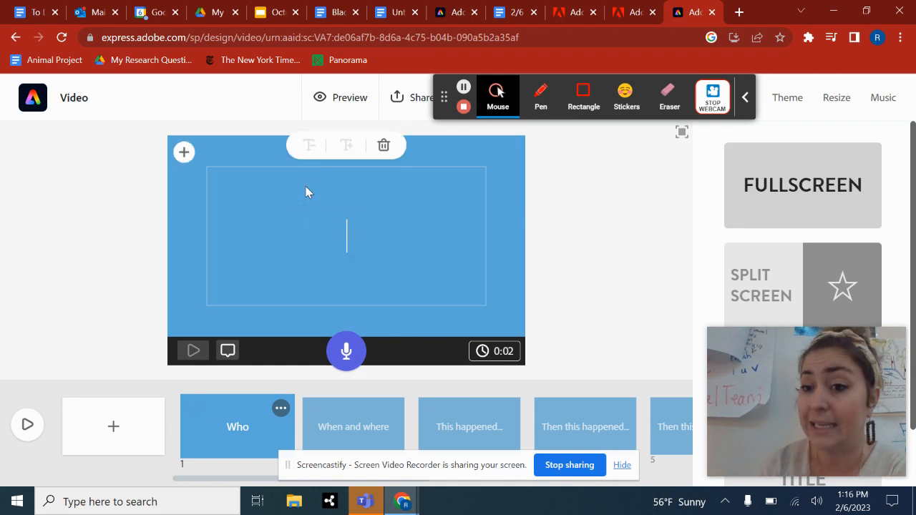
pyautogui.write('R')
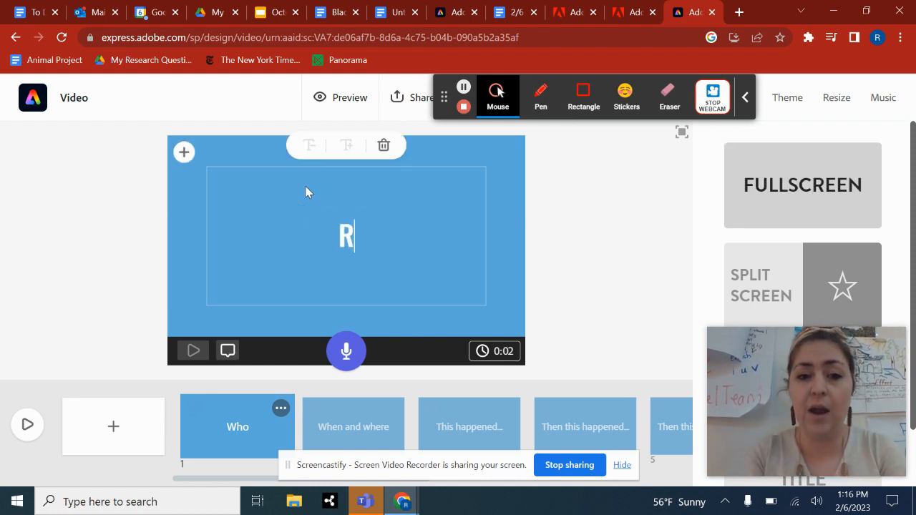
pyautogui.write('achael ho')
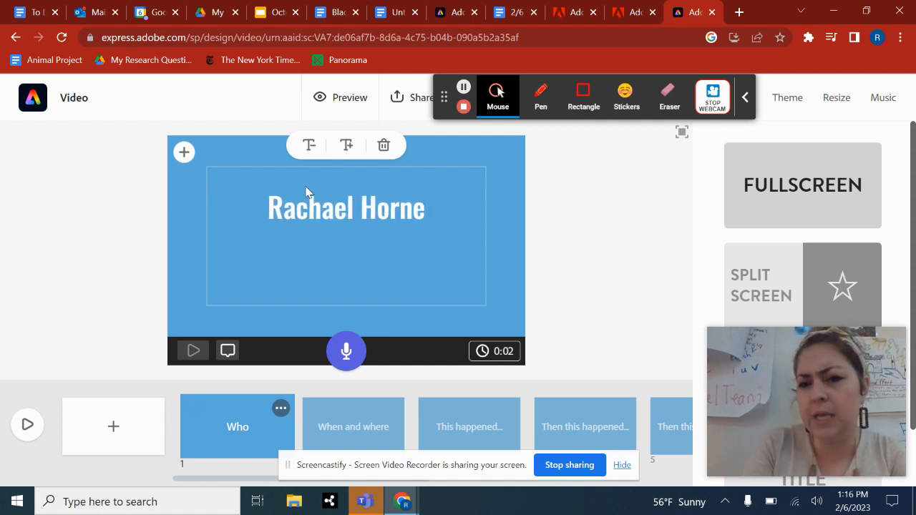
pyautogui.write('Mr. Cooke')
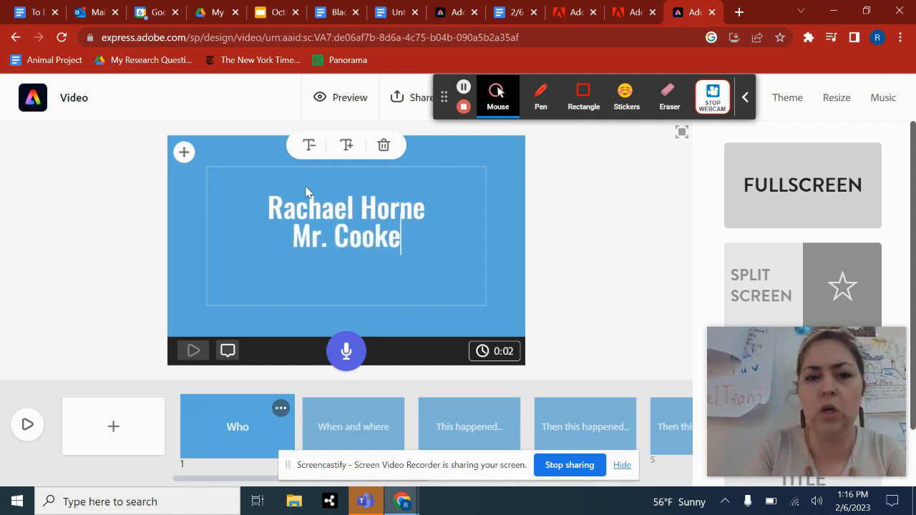
pyautogui.write('February')
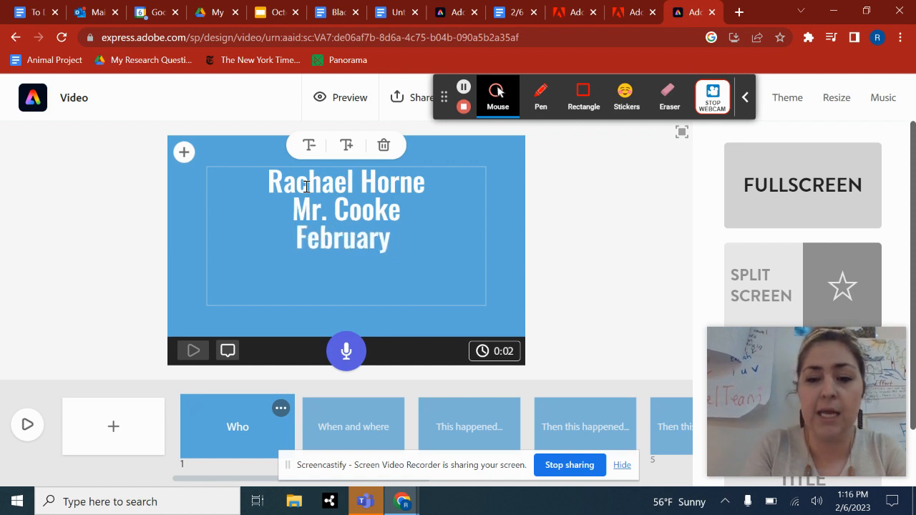
pyautogui.write('6, 2023')
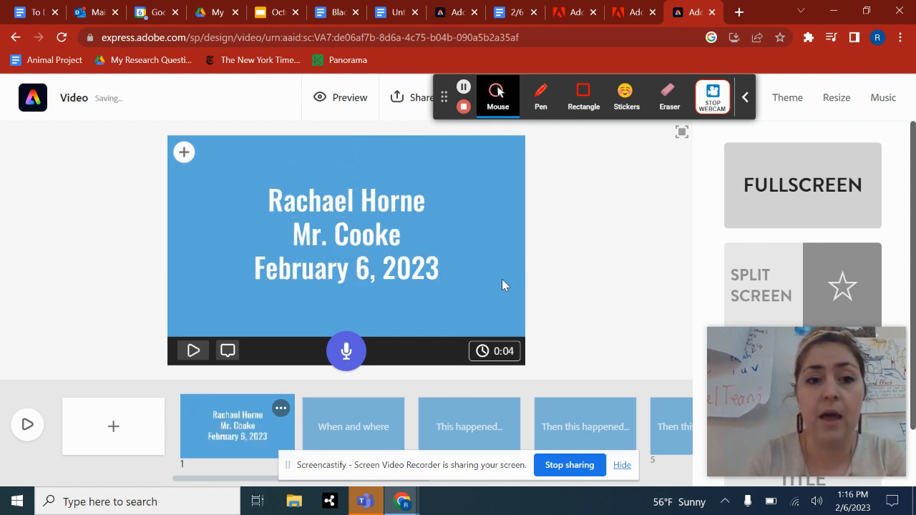
pyautogui.moveTo(486, 249)
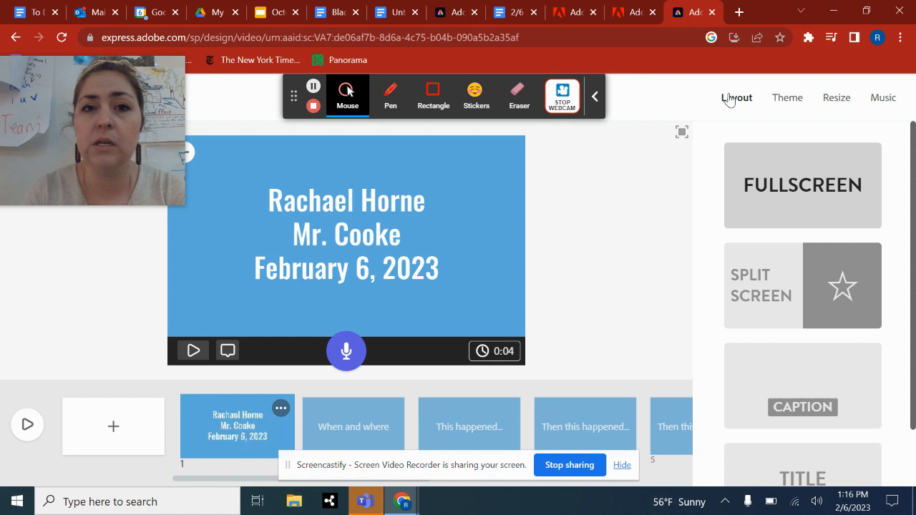
pyautogui.moveTo(836, 107)
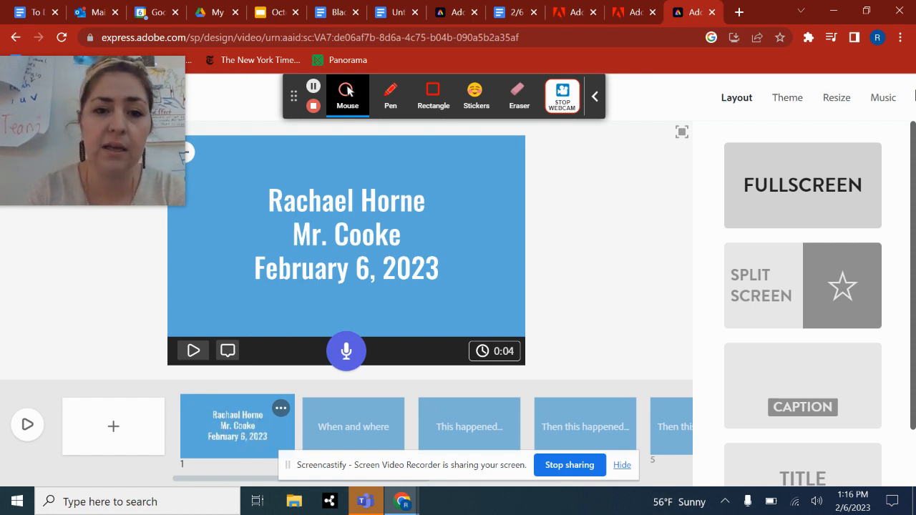
# Try the Tidal and pink gradient themes, then apply the red Statement theme to the video.
pyautogui.click(788, 97)
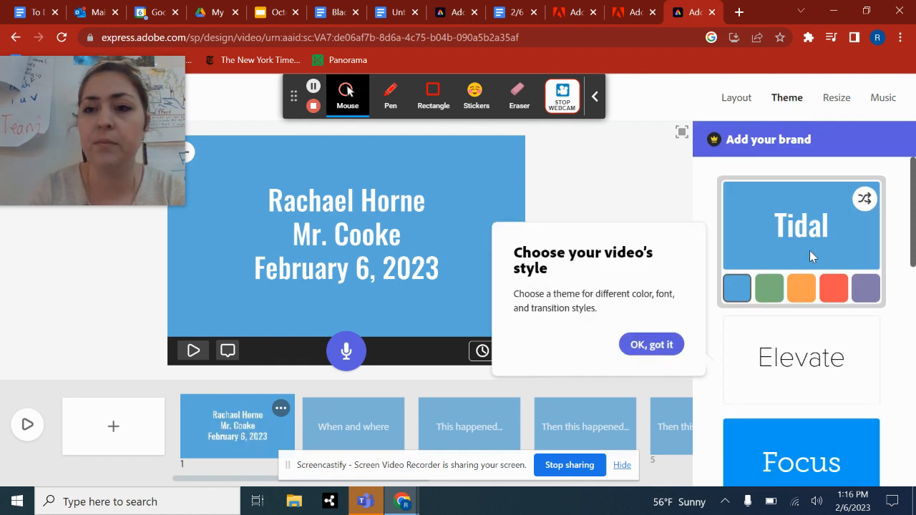
pyautogui.click(650, 343)
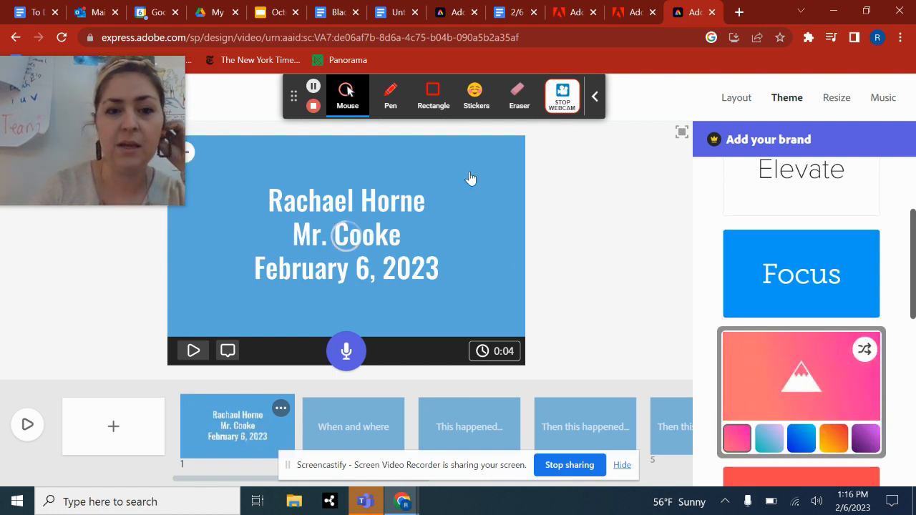
pyautogui.click(802, 375)
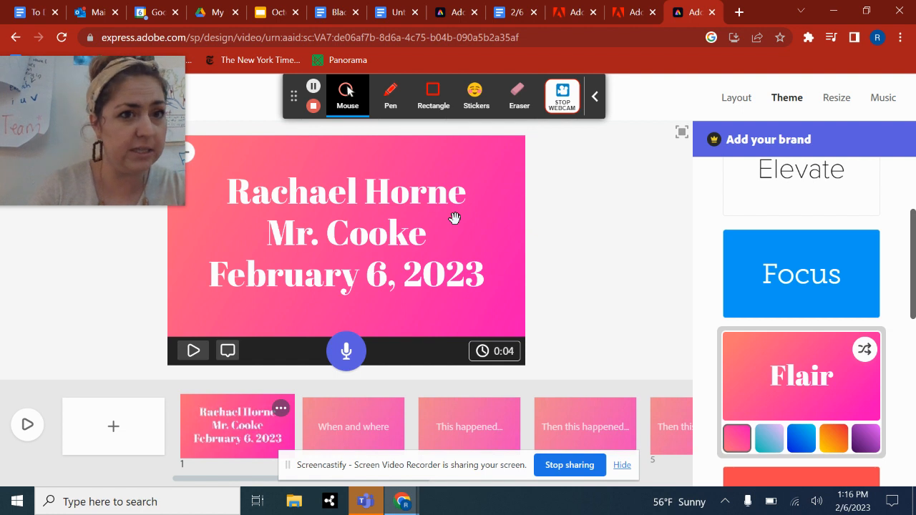
pyautogui.scroll(-3)
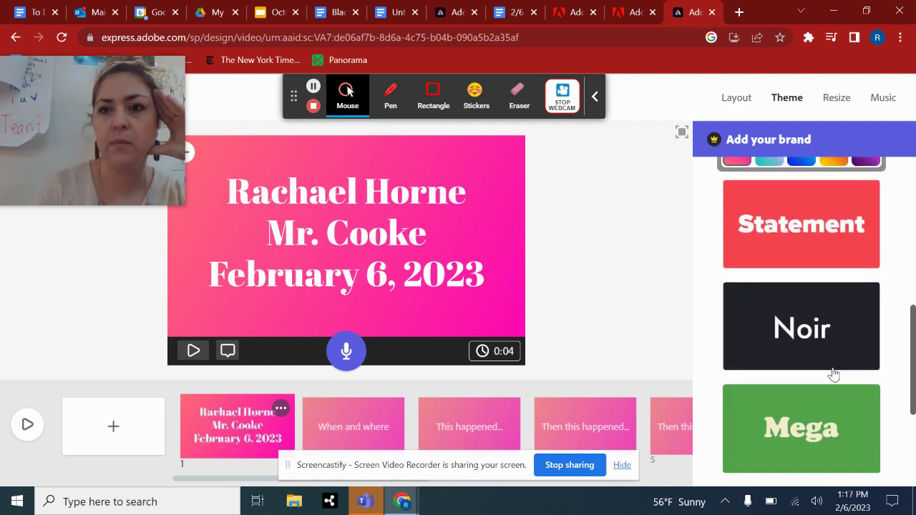
pyautogui.click(802, 223)
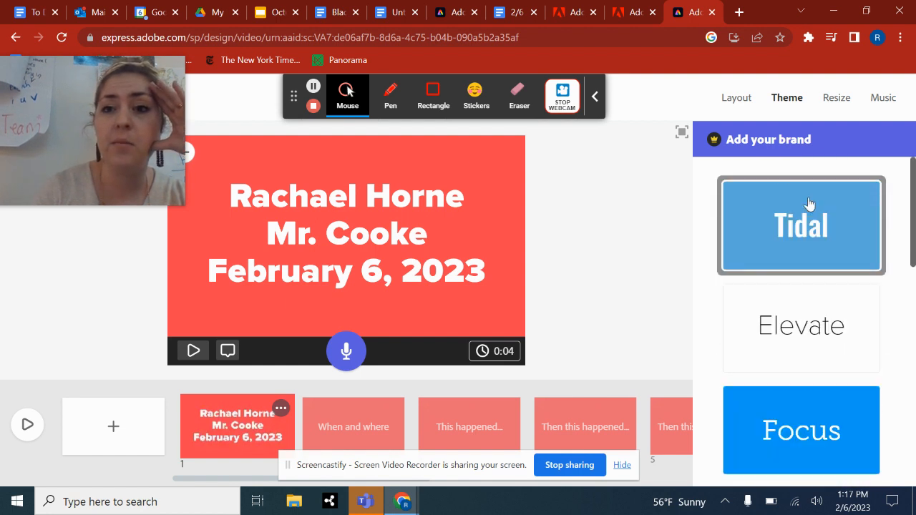
pyautogui.click(736, 98)
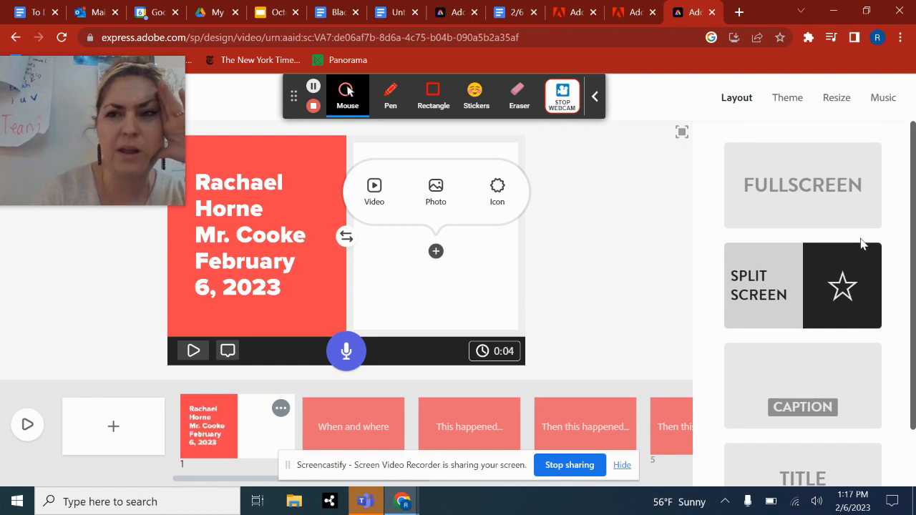
pyautogui.moveTo(893, 105)
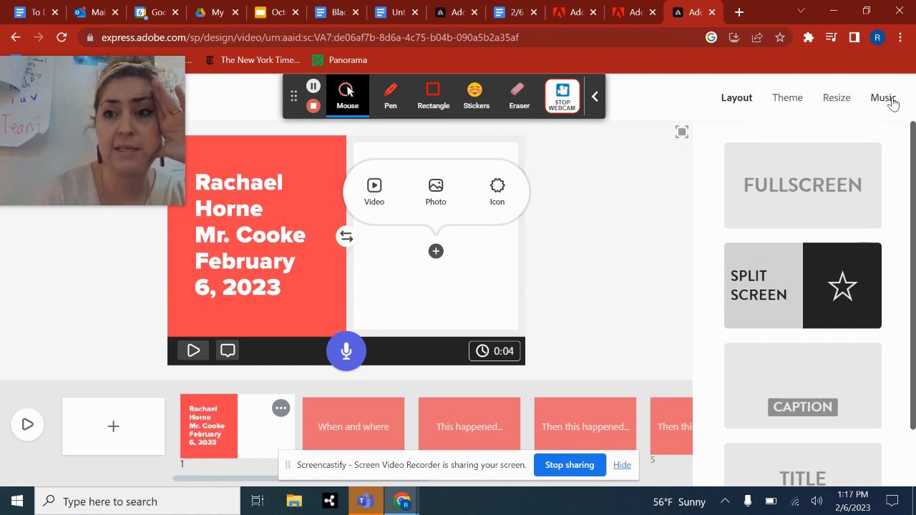
# Bring up the background music choices for the video.
pyautogui.click(882, 98)
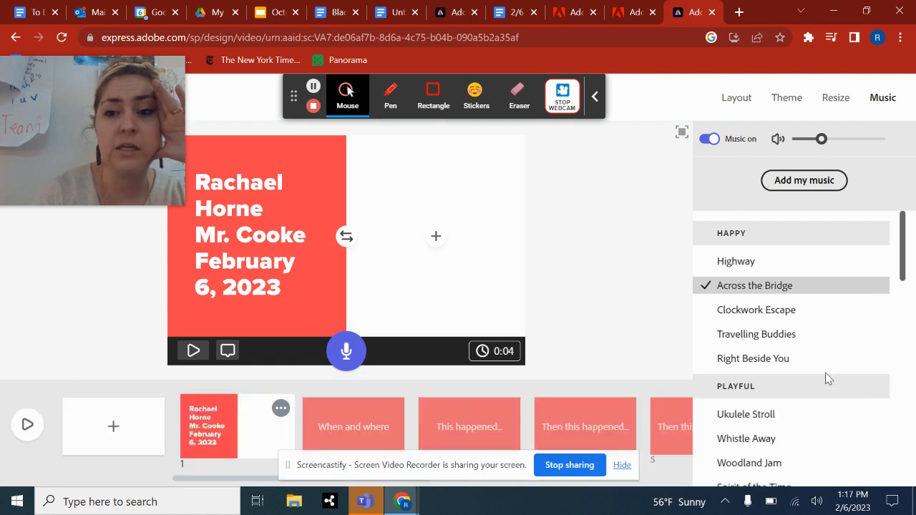
# Try Warm Pie and Easy, then set Whistle Away as the background music and play it.
pyautogui.scroll(-3)
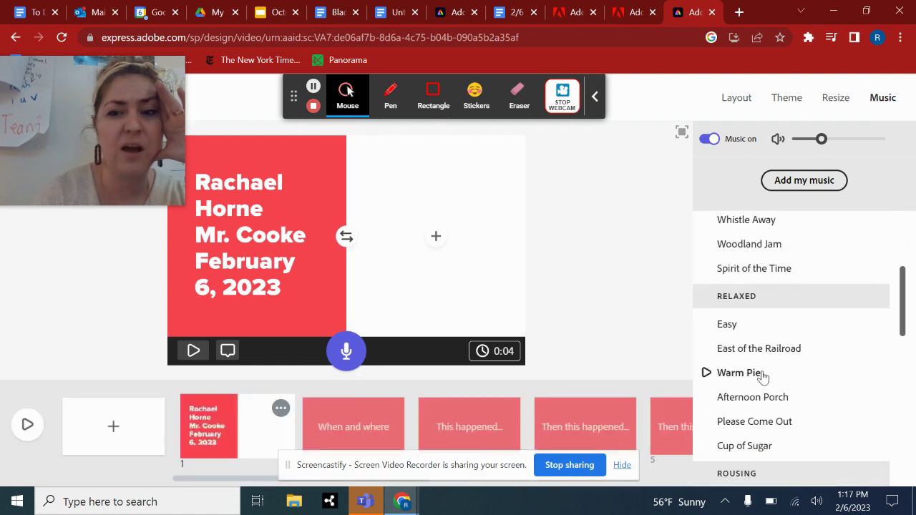
pyautogui.click(739, 372)
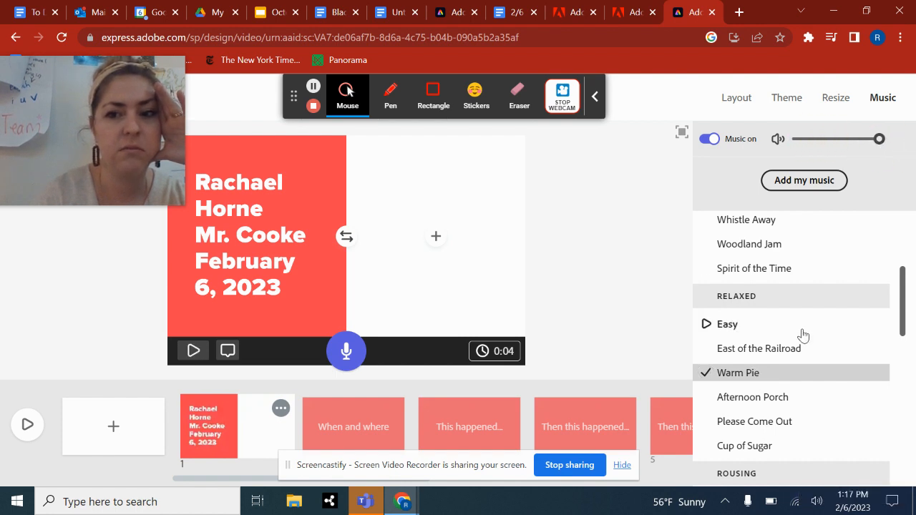
pyautogui.click(727, 323)
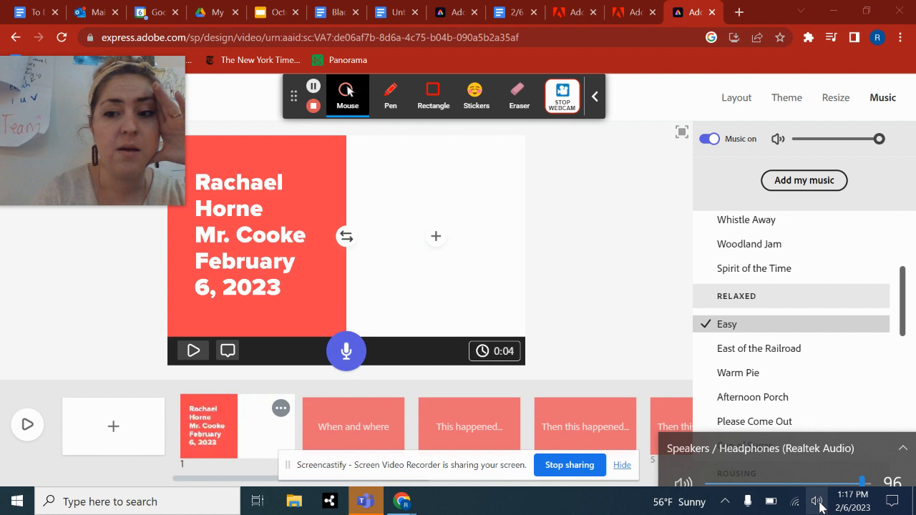
pyautogui.click(747, 220)
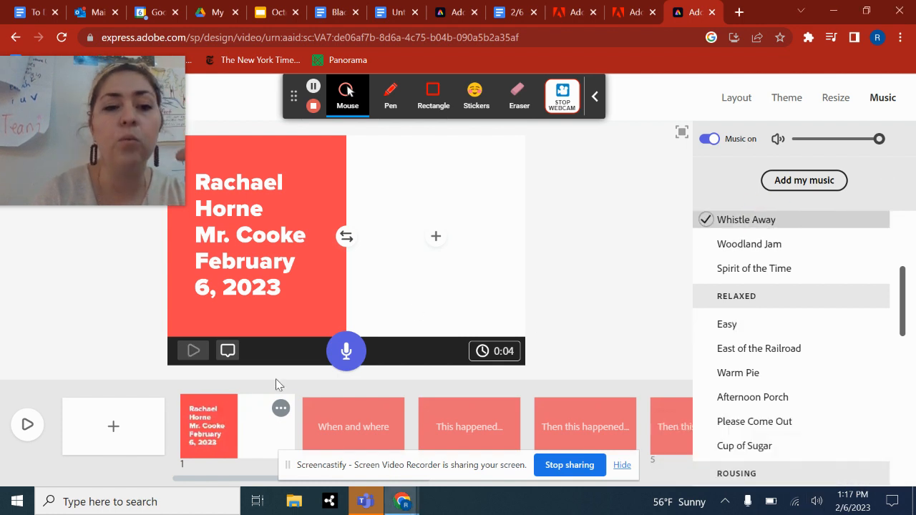
pyautogui.click(192, 351)
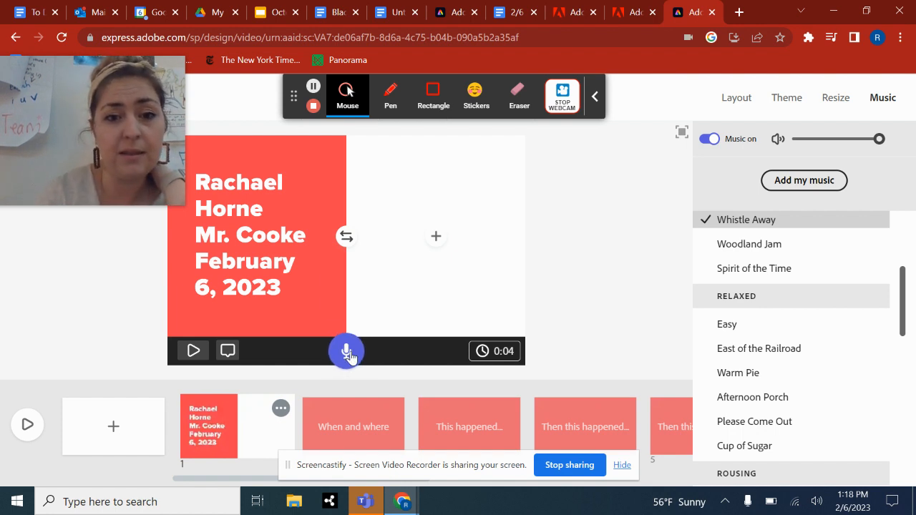
# Try the voiceover mic, play back the title slide, and show its 4-second duration slider.
pyautogui.click(346, 351)
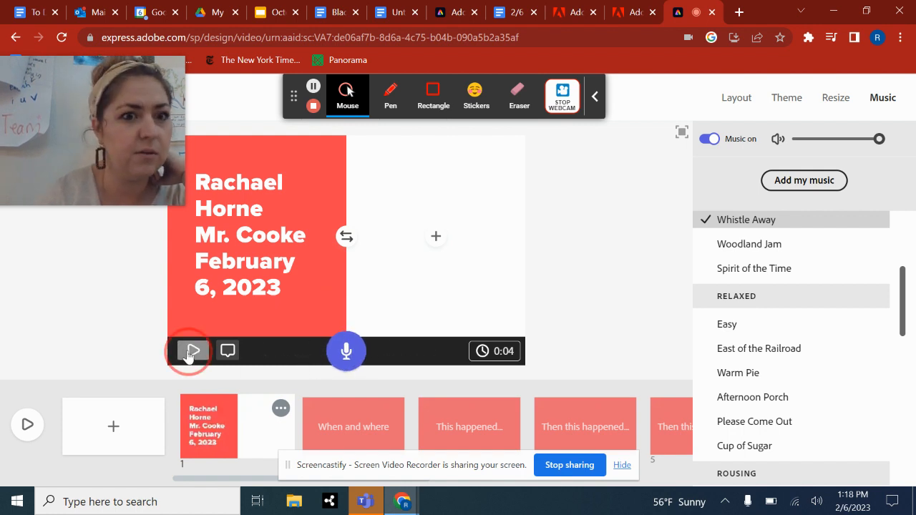
pyautogui.click(192, 350)
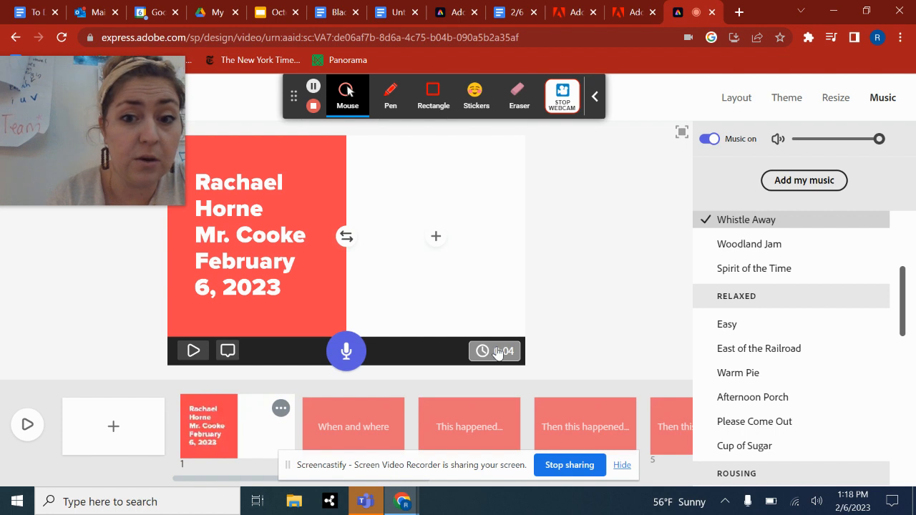
pyautogui.click(481, 352)
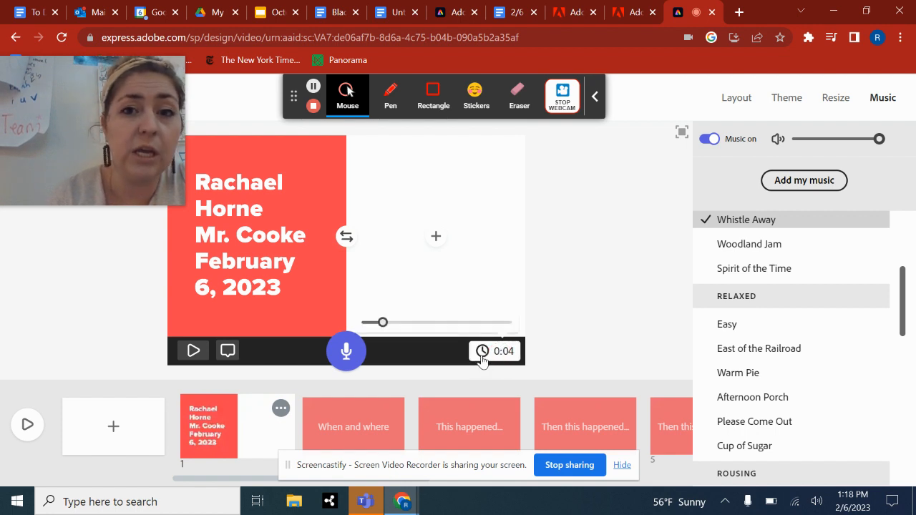
pyautogui.moveTo(559, 375)
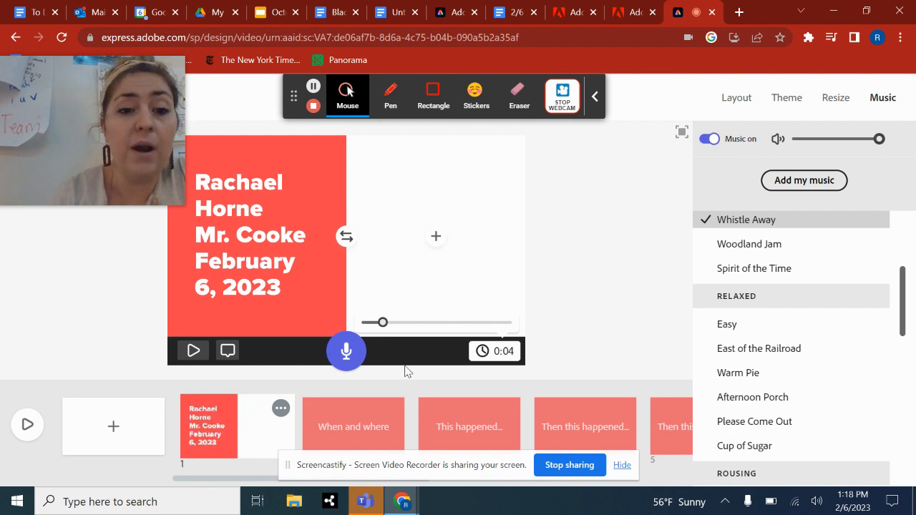
# On slide 2, search the photo library for "ruby bridges" and try adding a premium photo.
pyautogui.click(352, 427)
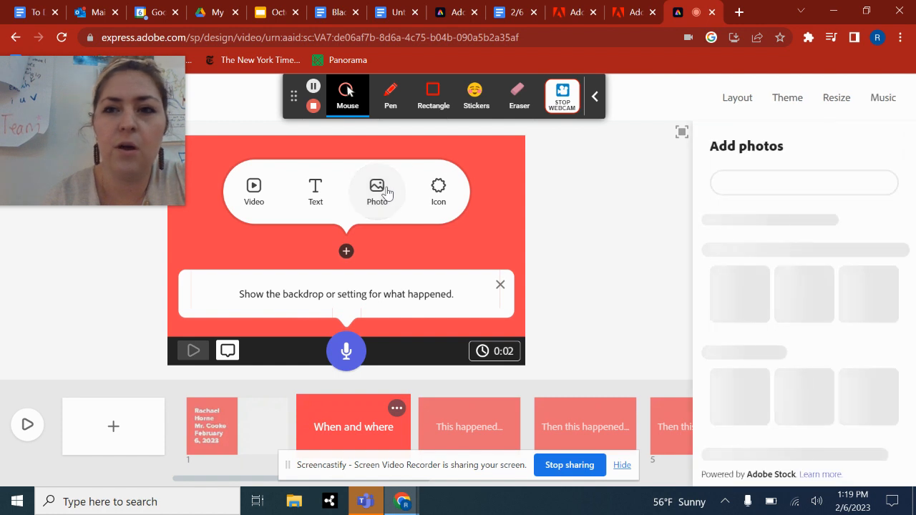
pyautogui.click(377, 192)
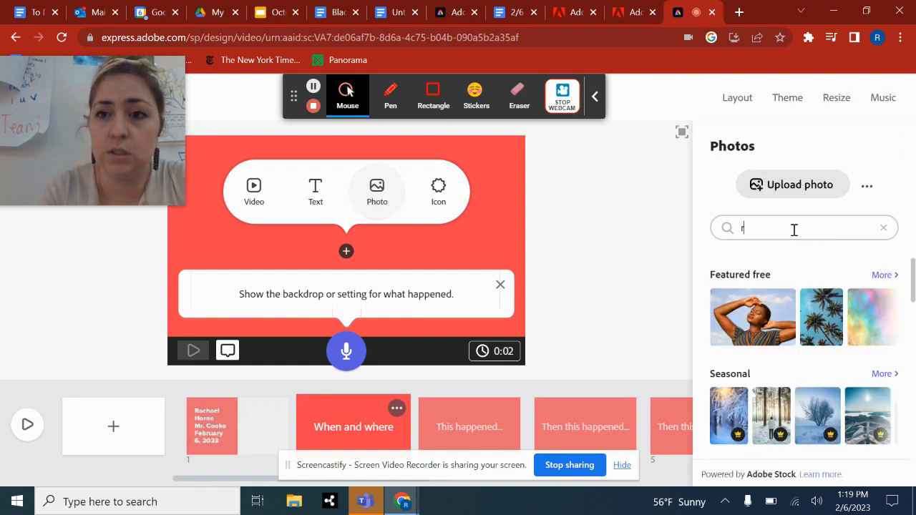
pyautogui.write('ruby bridges')
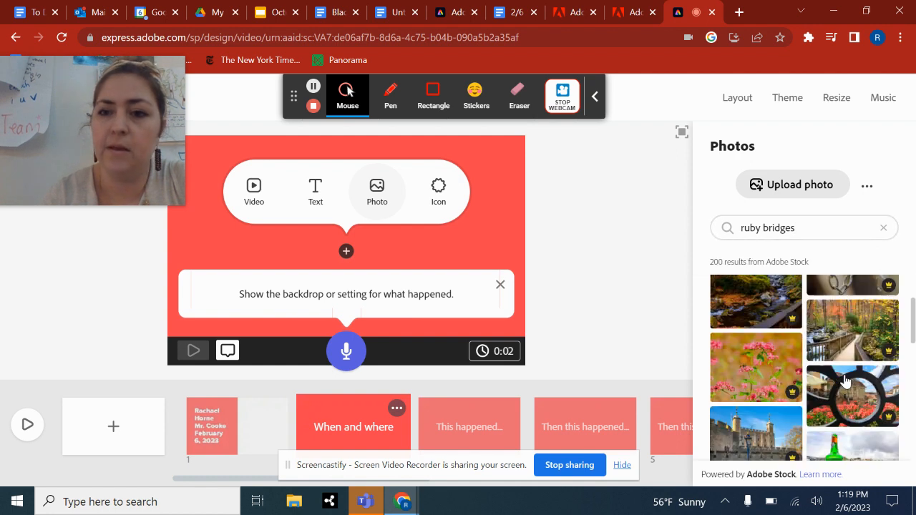
pyautogui.scroll(-3)
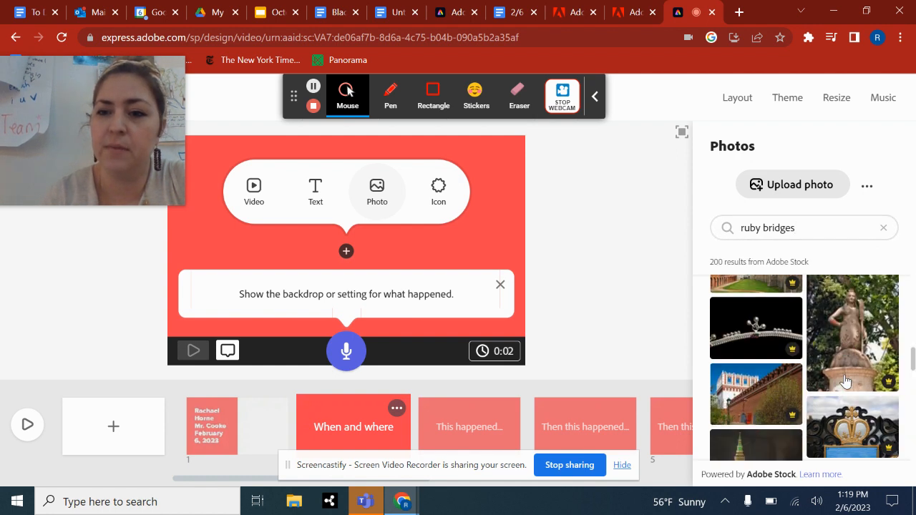
pyautogui.scroll(-3)
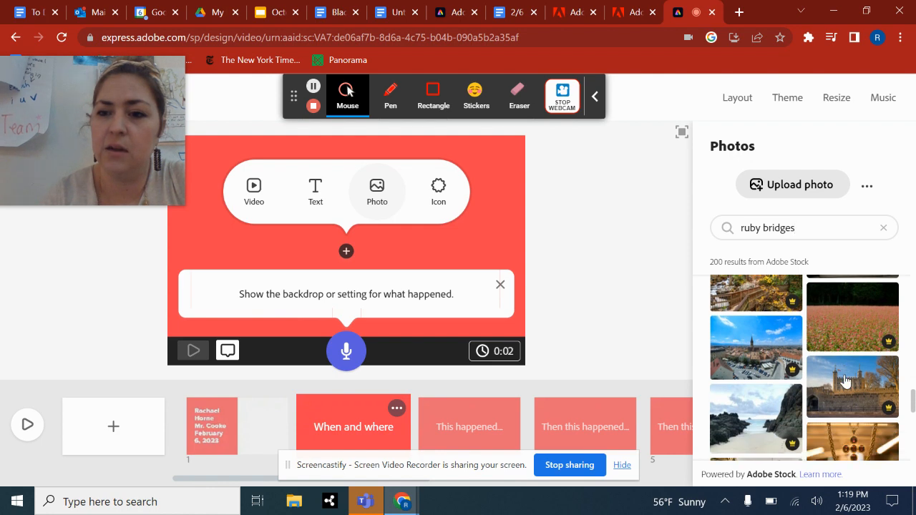
pyautogui.click(851, 387)
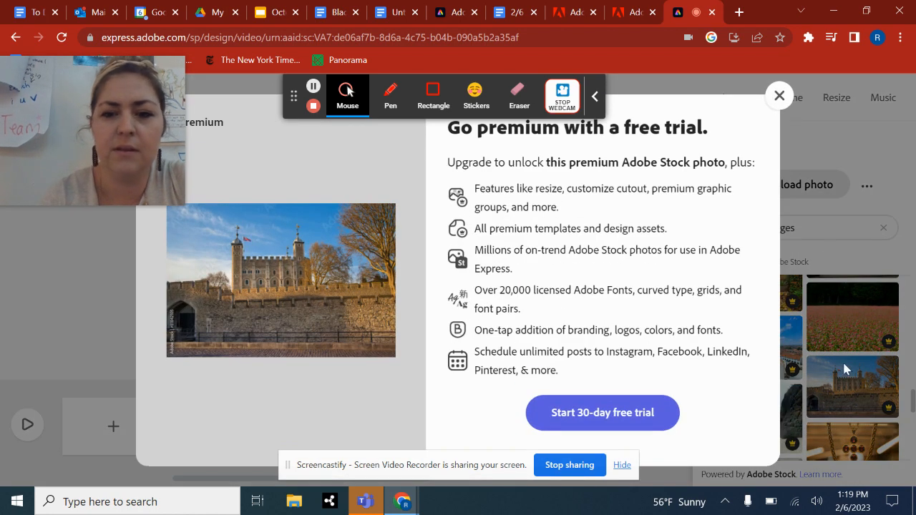
pyautogui.moveTo(779, 94)
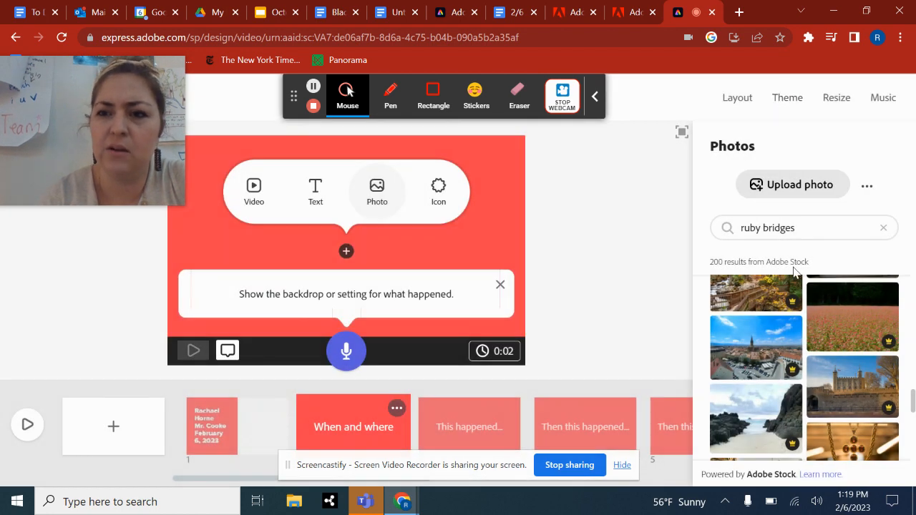
pyautogui.scroll(-3)
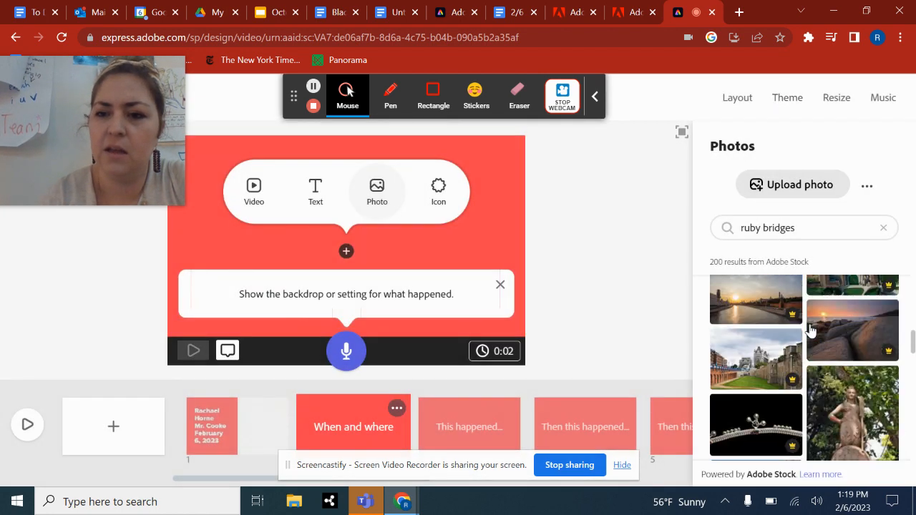
pyautogui.scroll(-3)
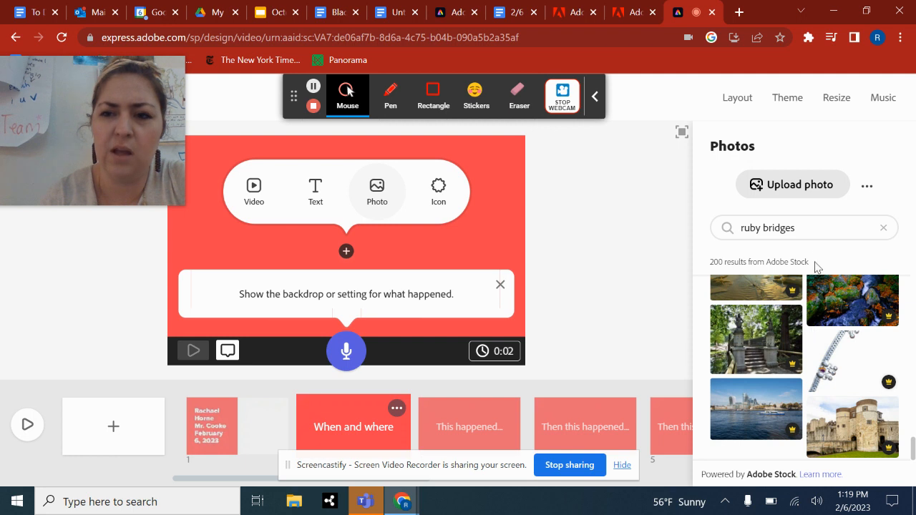
# Add a lion stock photo to the When and where slide and advance to slide three.
pyautogui.write('lion')
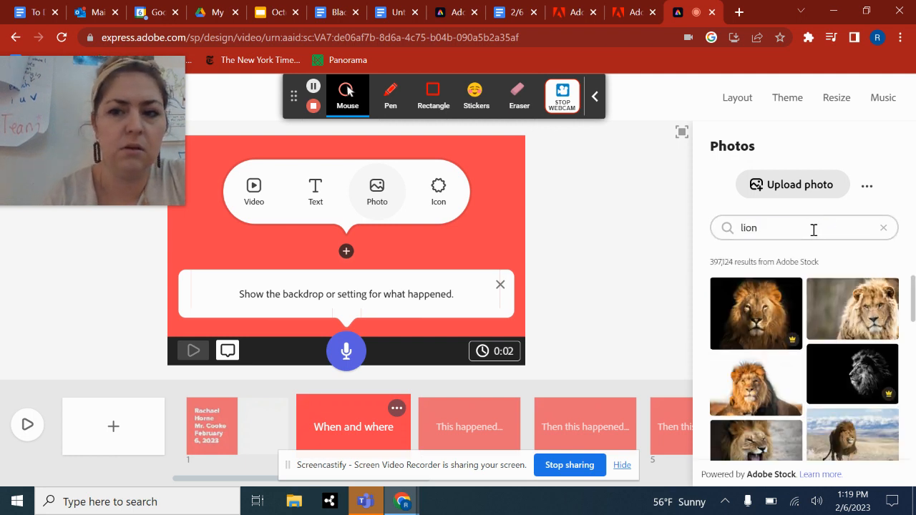
pyautogui.moveTo(759, 387)
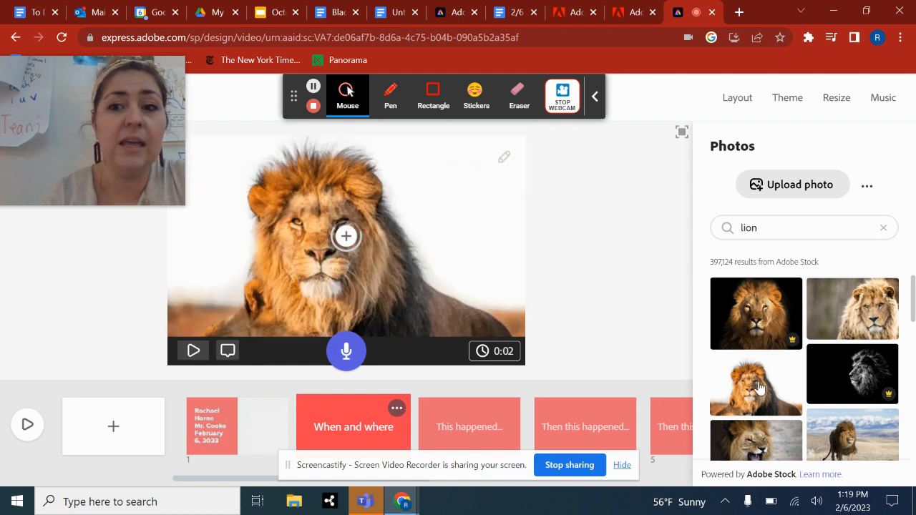
pyautogui.click(755, 313)
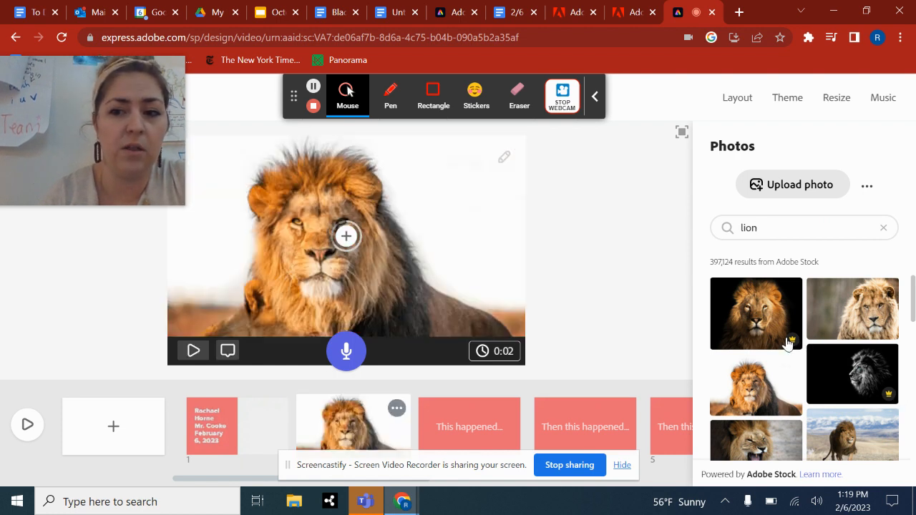
pyautogui.moveTo(787, 343)
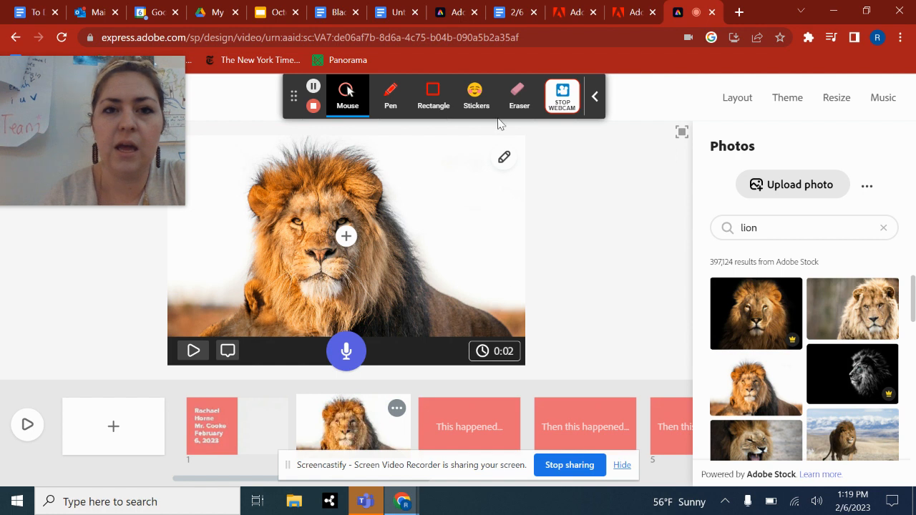
pyautogui.click(346, 236)
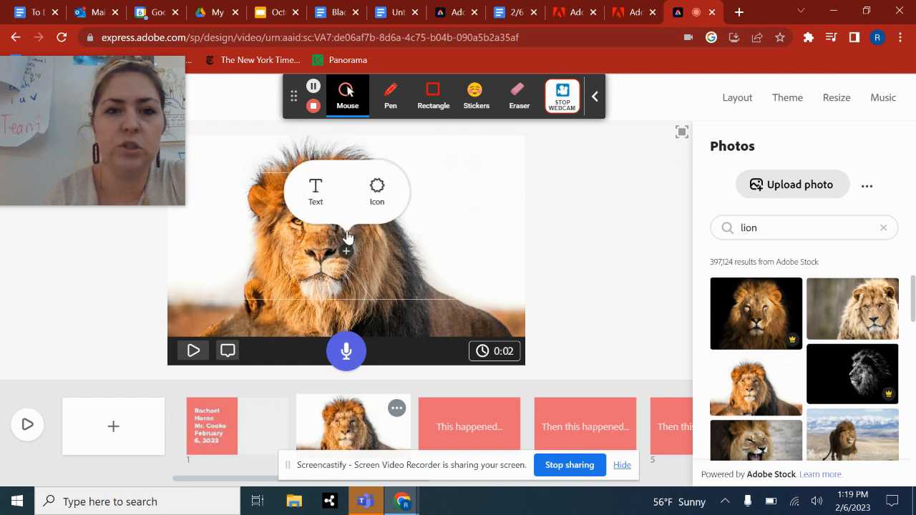
pyautogui.click(470, 427)
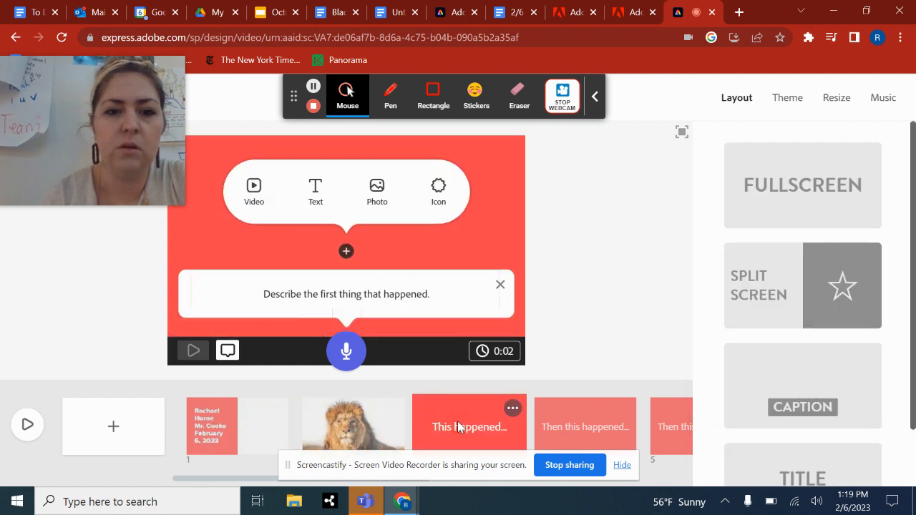
pyautogui.moveTo(432, 94)
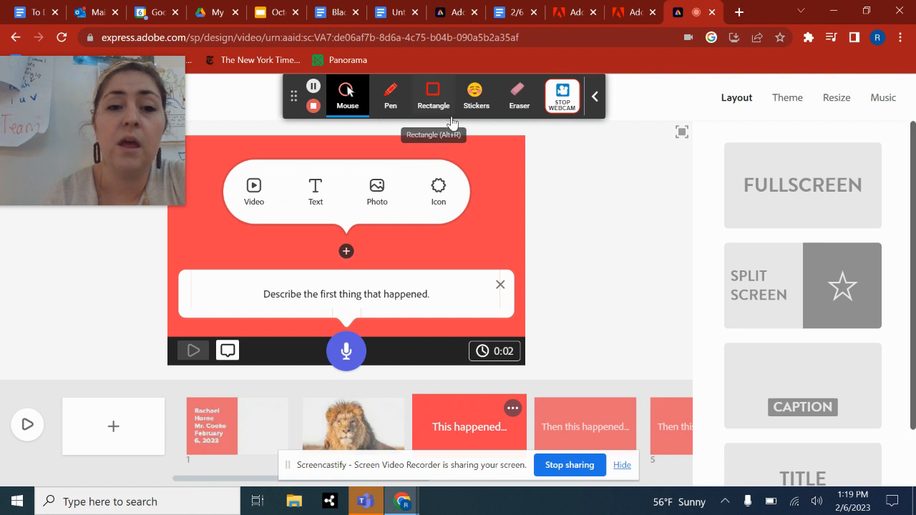